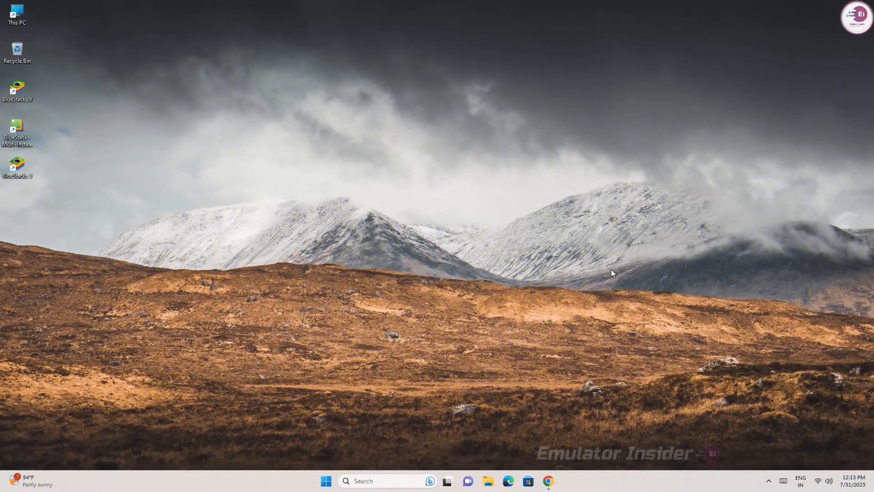
mouse_move(548, 480)
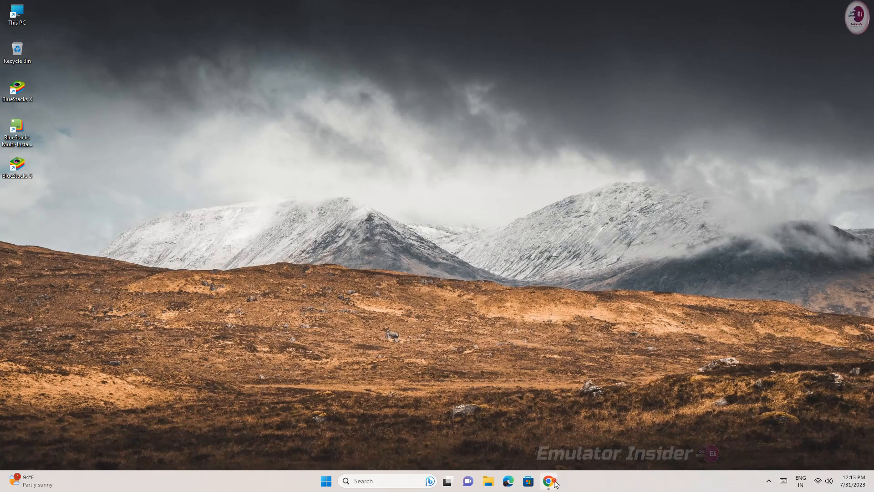
Step: Bring up the World War Heroes BlueStacks page and move down to its system requirements
click(548, 480)
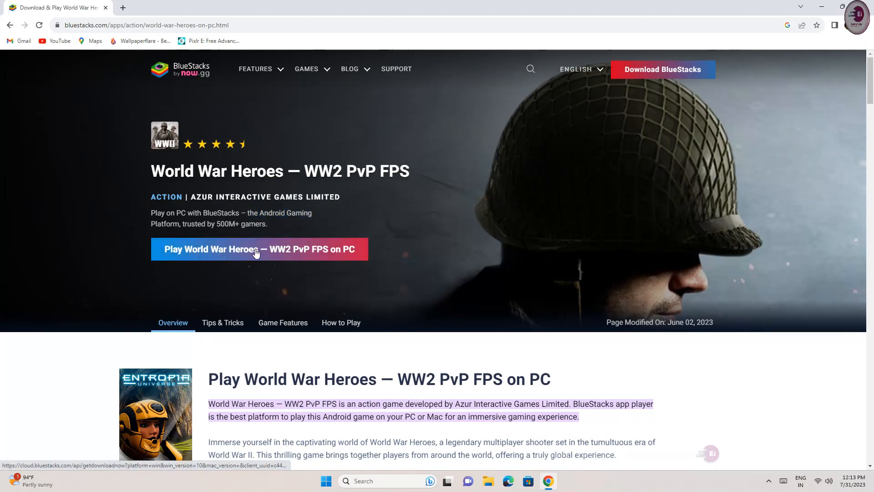
scroll(down, 3)
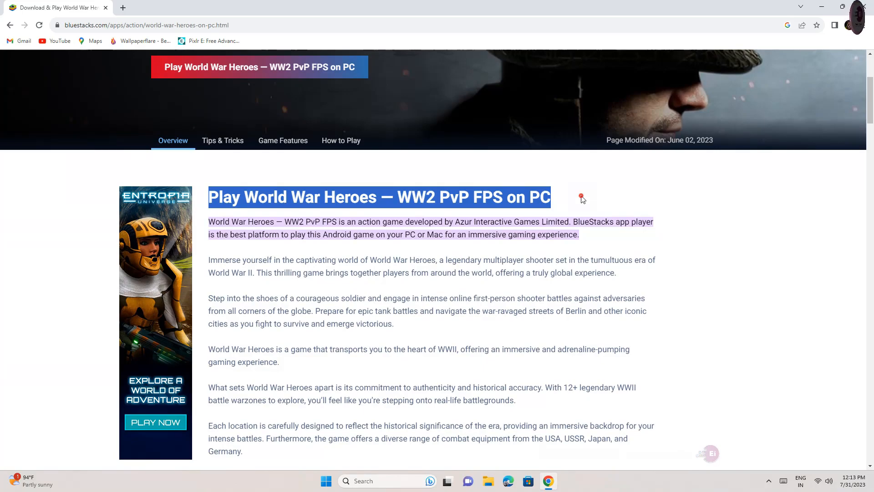
scroll(down, 3)
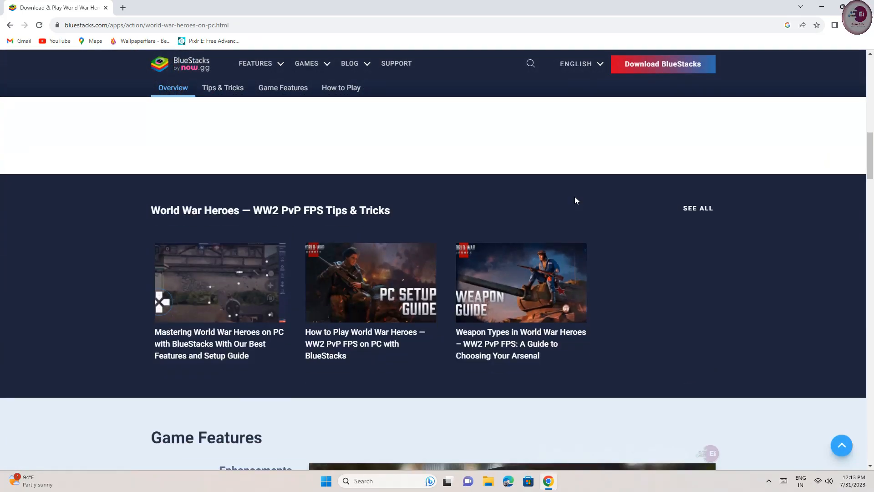
scroll(down, 3)
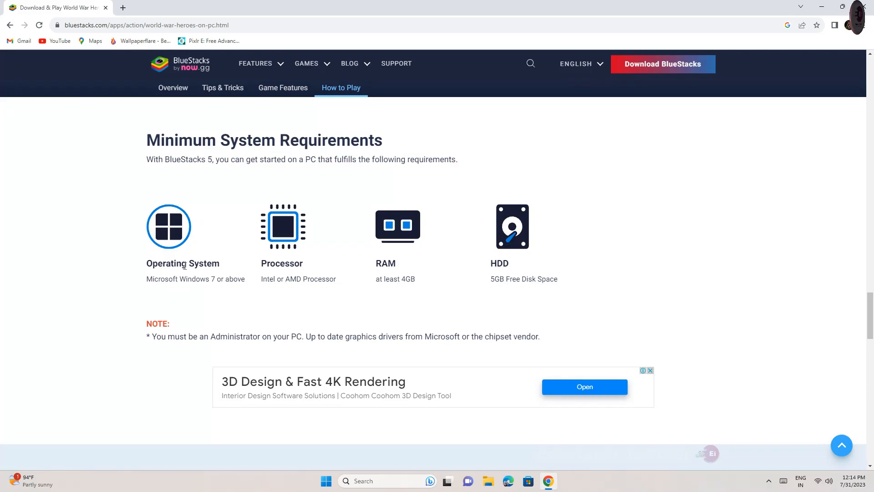
Step: Review the operating system and HDD space requirements while the installer downloads
double_click(182, 262)
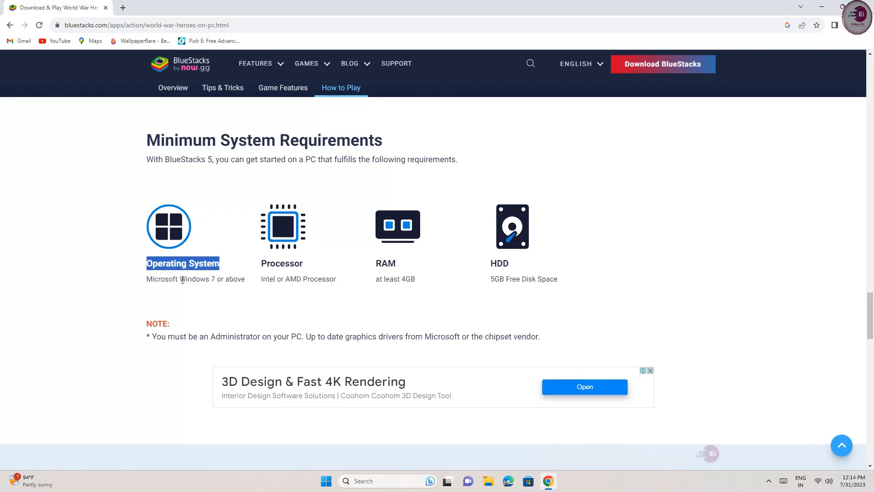
double_click(281, 263)
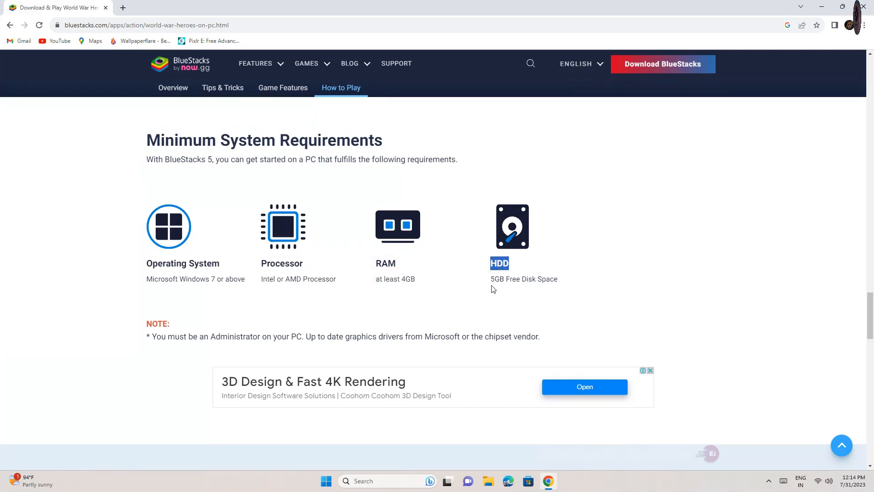
scroll(down, 3)
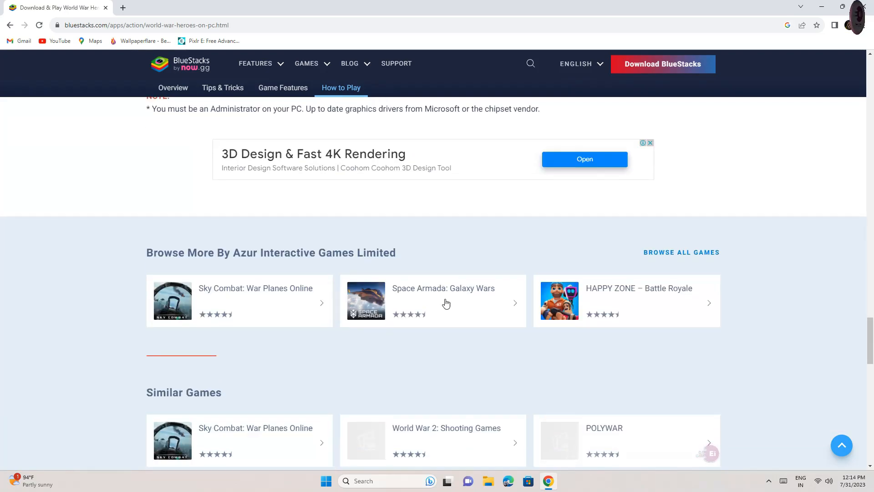
scroll(up, 3)
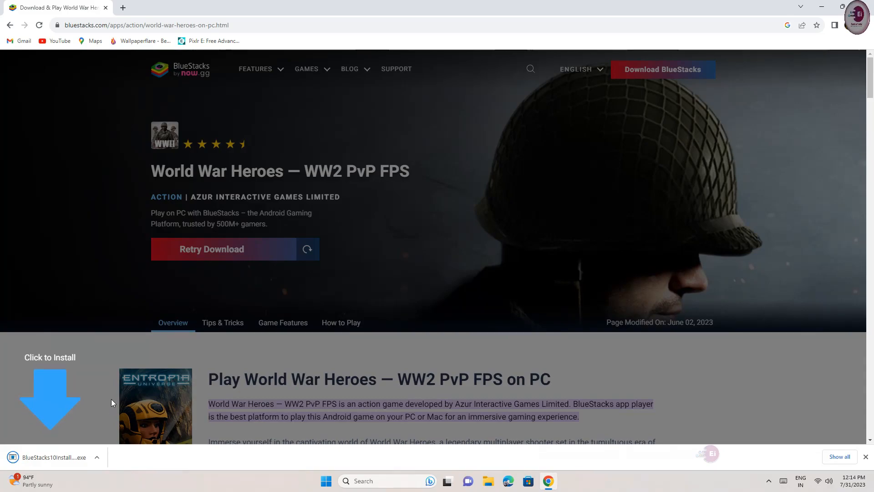
mouse_move(56, 460)
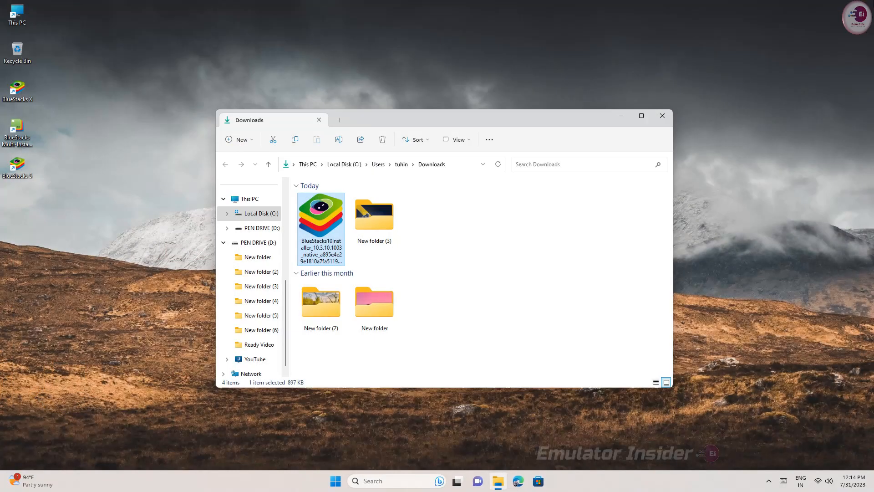
Step: Run the downloaded BlueStacks installer .exe from the Downloads folder
right_click(321, 215)
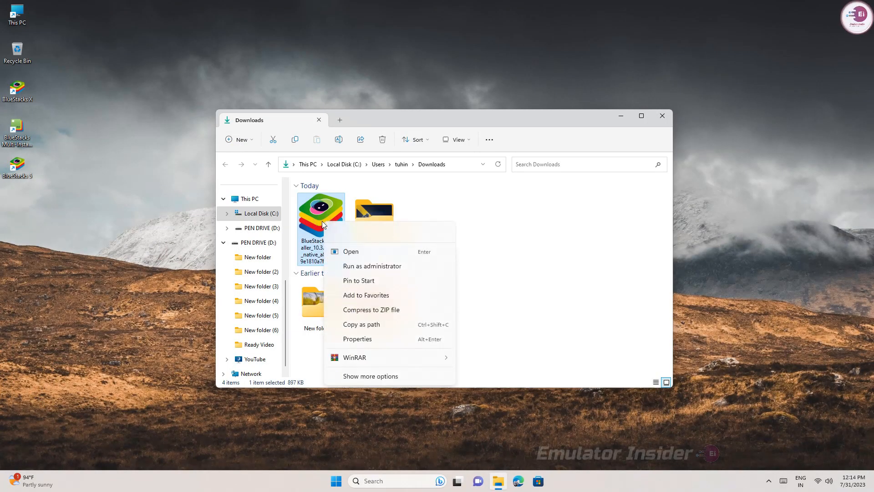
click(399, 321)
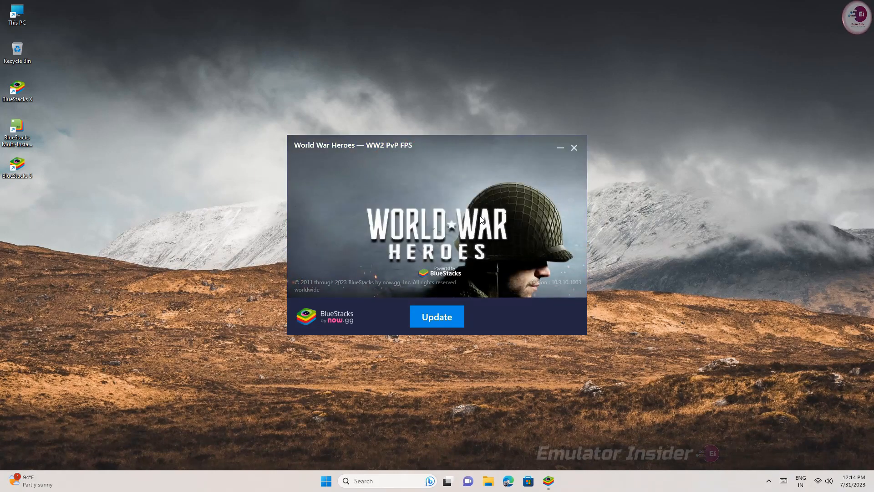
mouse_move(388, 257)
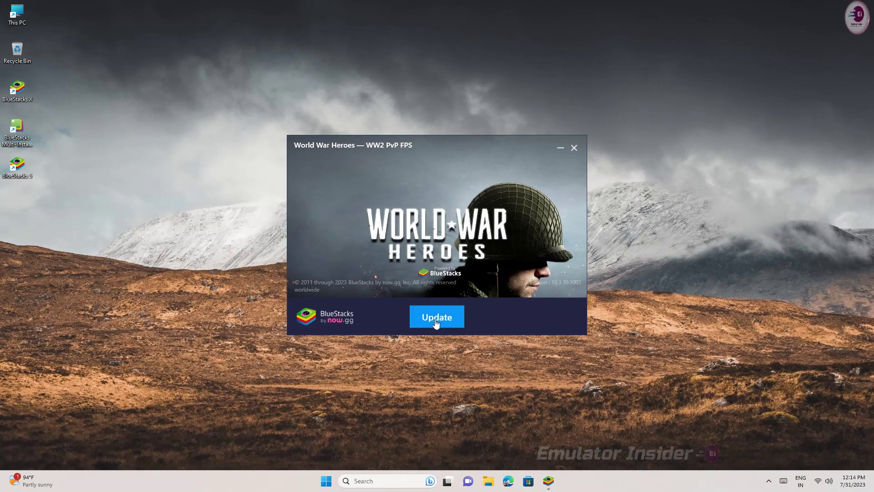
Step: Update BlueStacks for World War Heroes and launch it once the download finishes
click(437, 316)
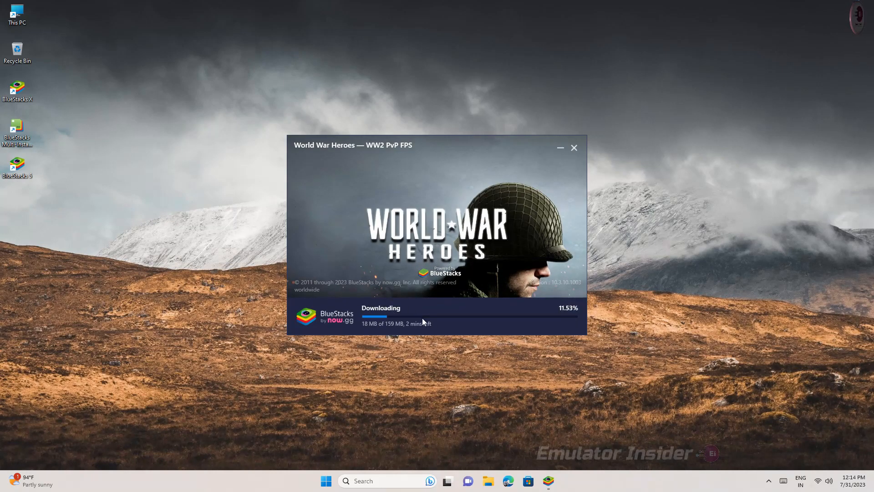
mouse_move(622, 215)
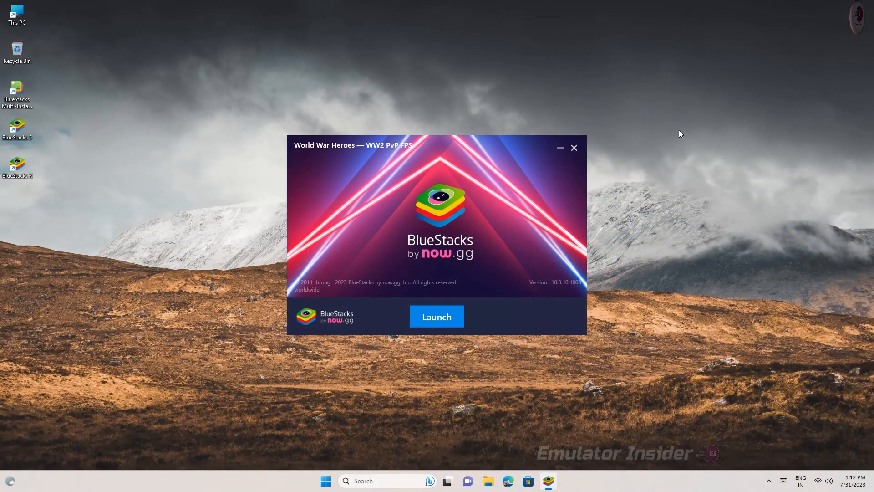
mouse_move(544, 218)
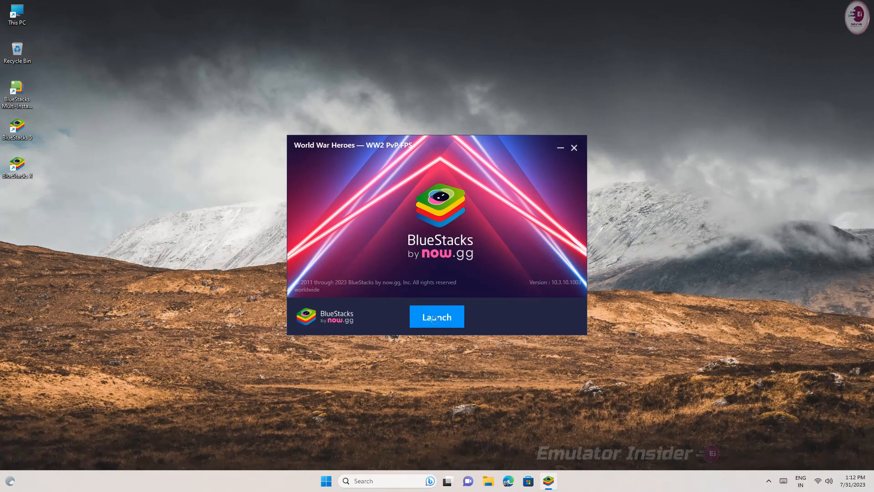
click(436, 316)
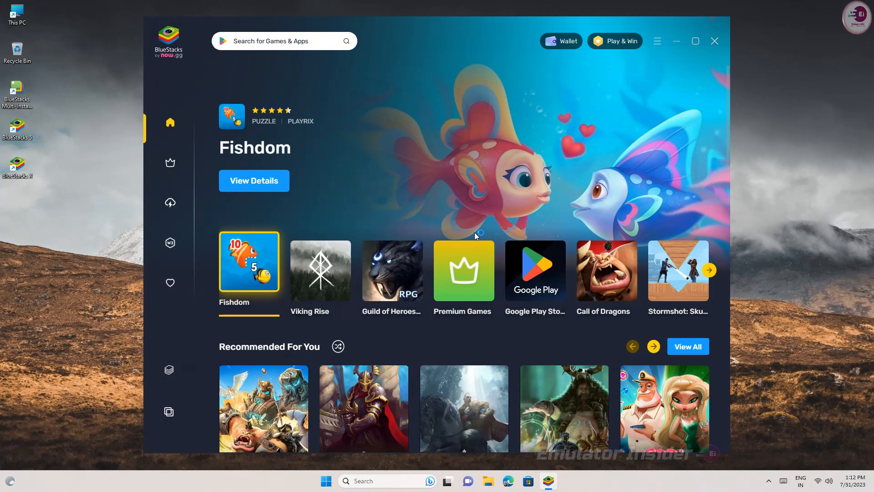
Step: Start the BlueStacks App Player from the launcher's sidebar
click(392, 270)
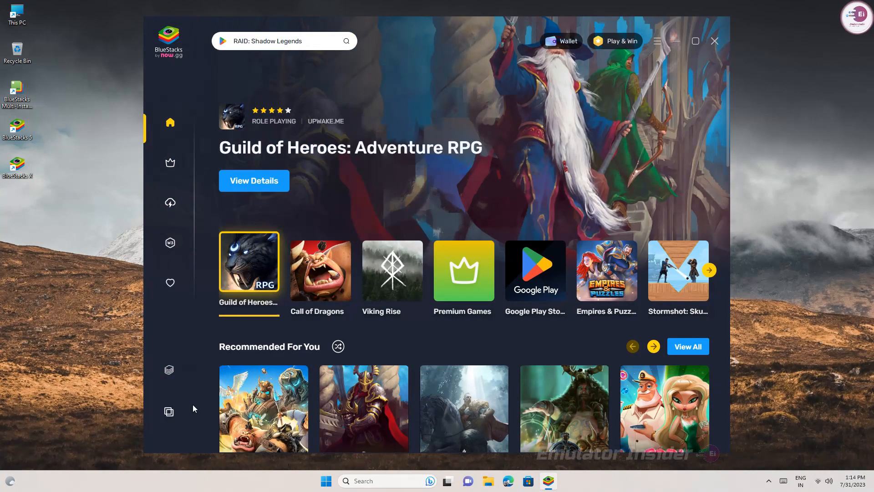
mouse_move(169, 369)
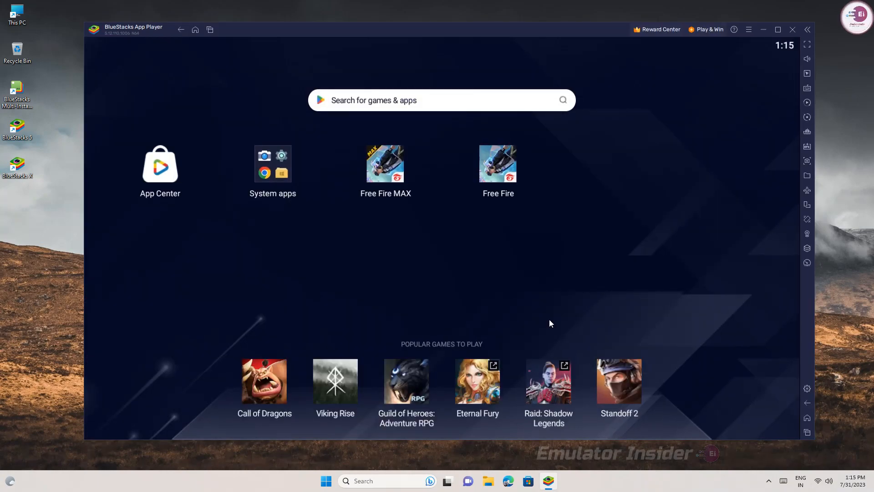
mouse_move(478, 153)
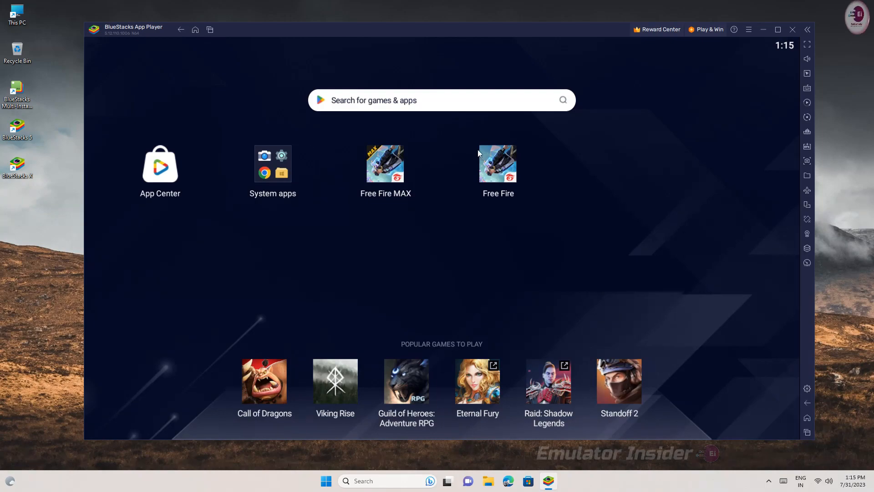
mouse_move(247, 195)
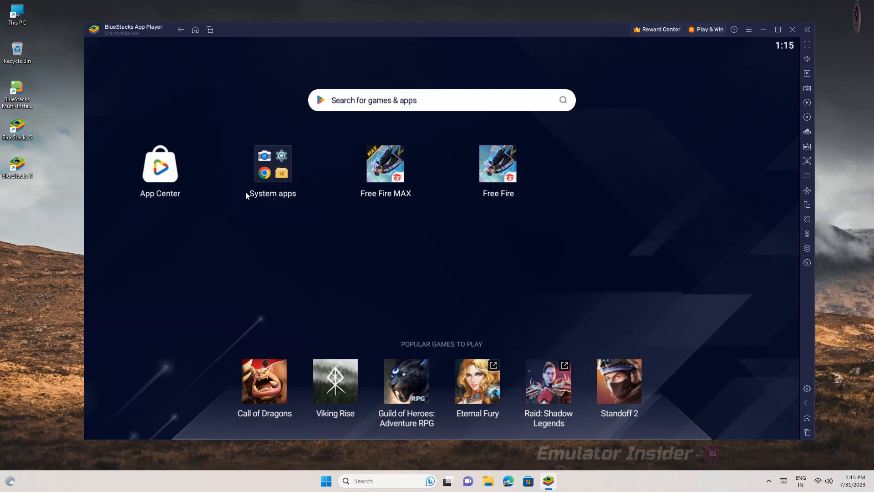
Step: Launch the Google Play Store from the System apps folder
click(272, 163)
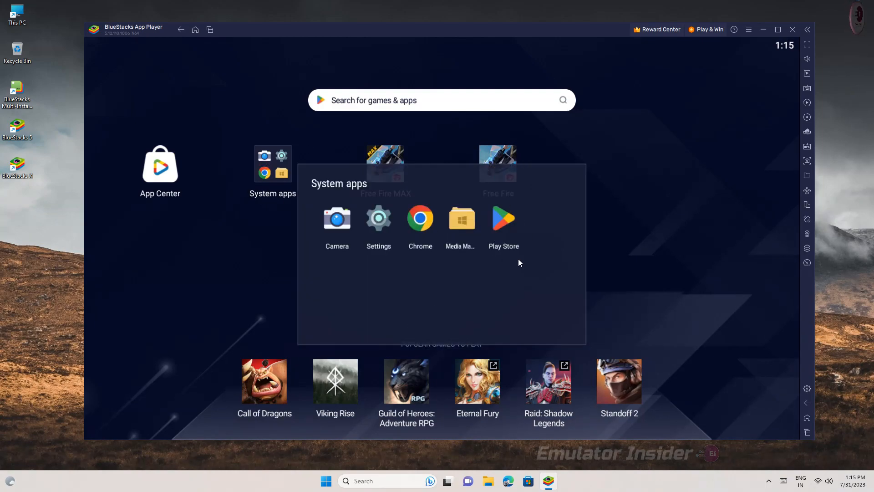
click(502, 217)
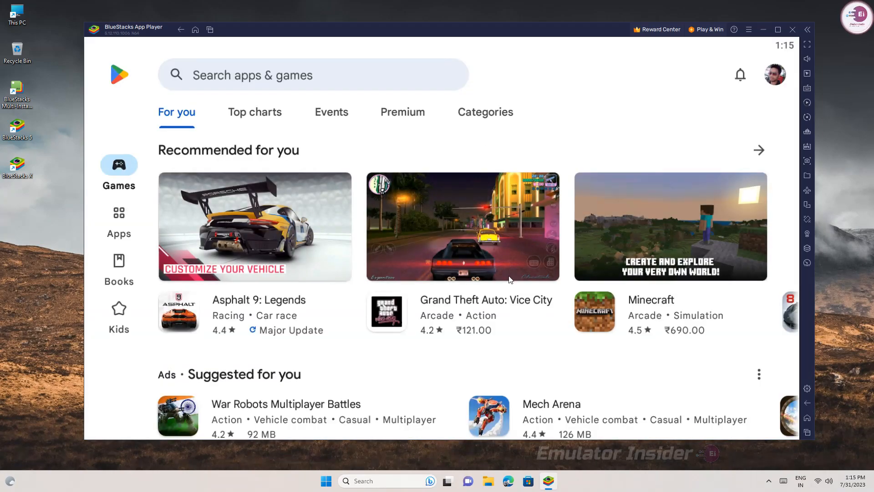
Step: Search the Play Store for 'world war hero' and pick the World War Heroes WW2 FPS result
scroll(down, 3)
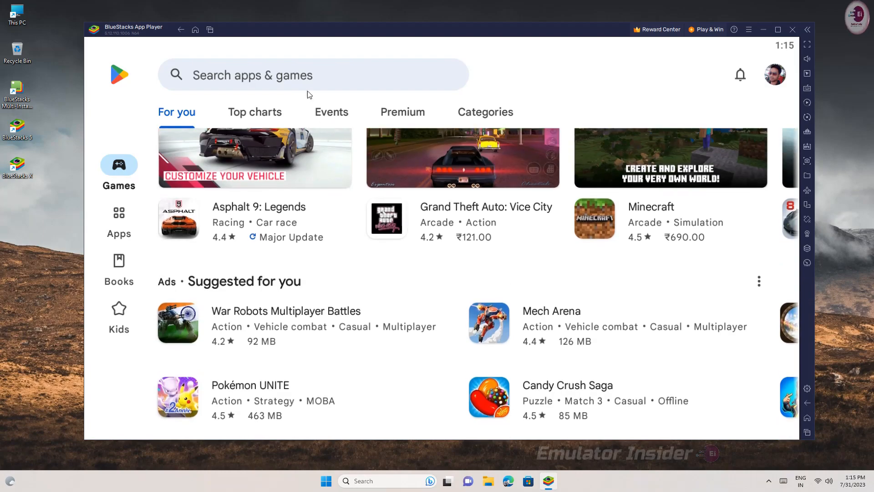
text(wor)
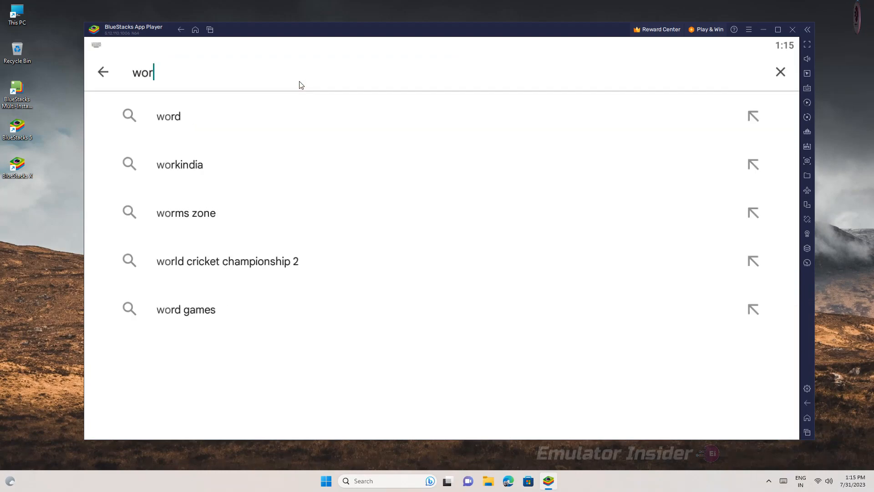
text(ls war hero)
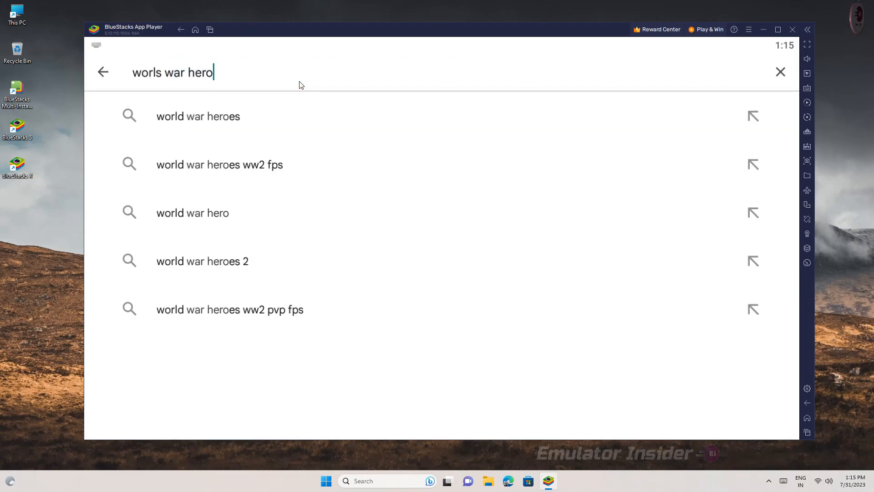
click(219, 165)
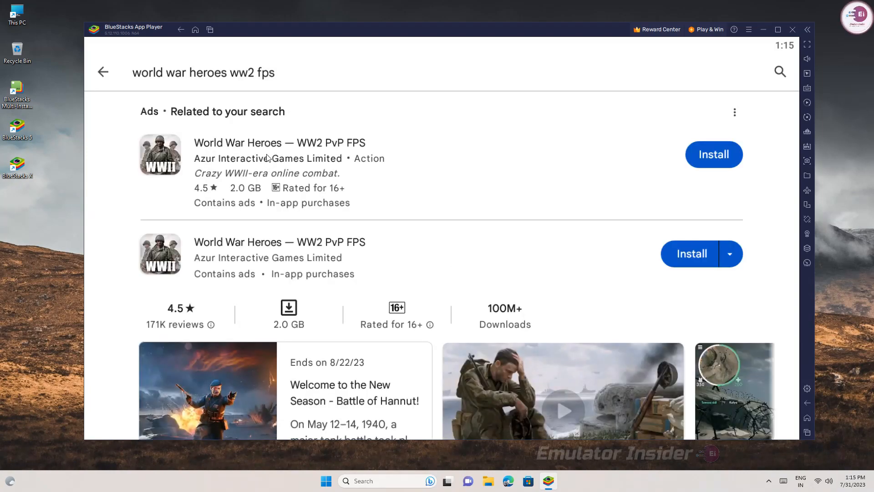
mouse_move(237, 248)
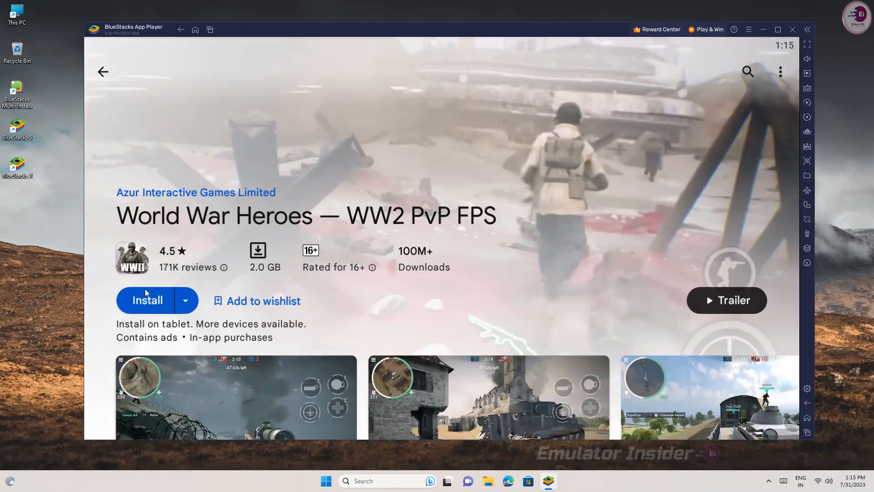
Step: Install World War Heroes — WW2 PvP FPS from its Play Store page
click(148, 299)
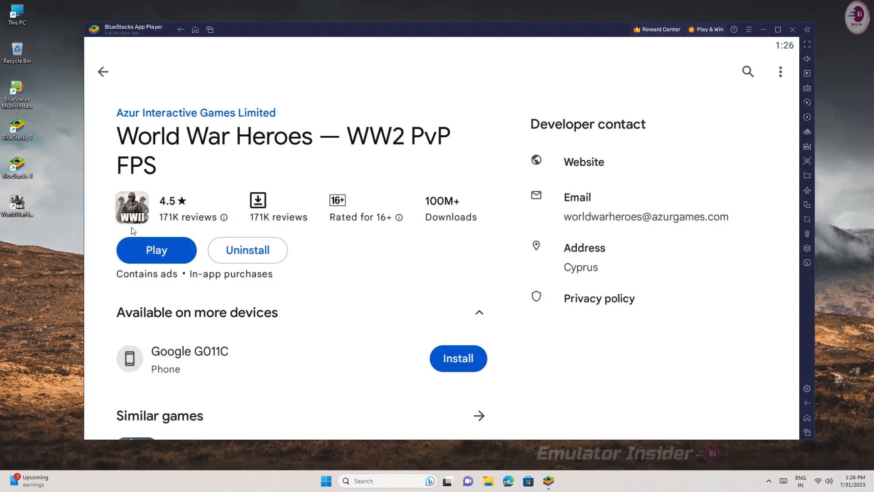
mouse_move(230, 202)
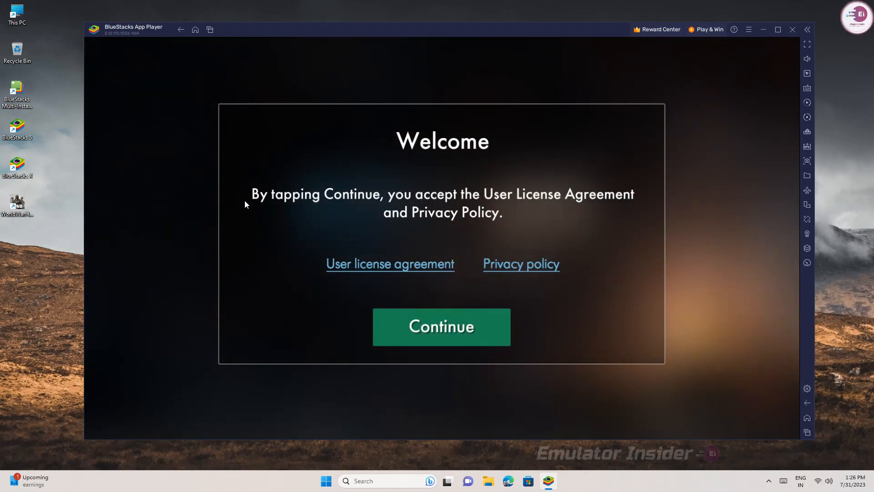
mouse_move(353, 210)
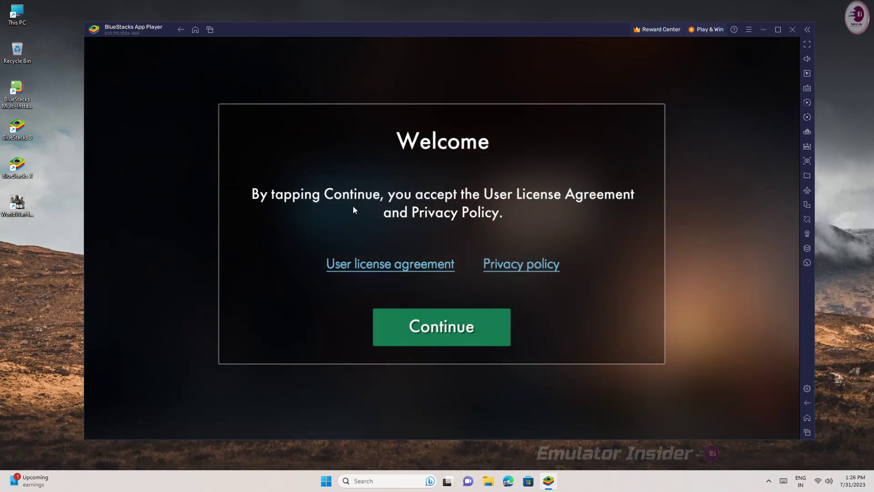
Step: Accept the Welcome license and privacy terms so the game begins loading
click(441, 327)
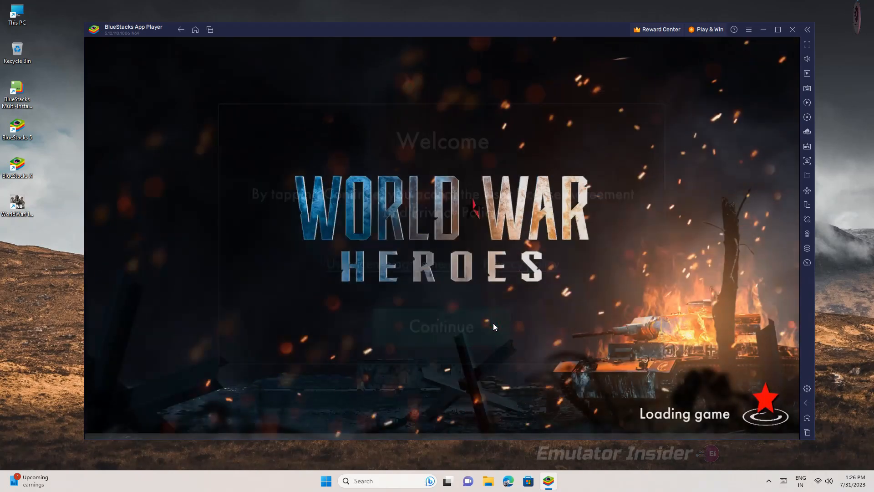